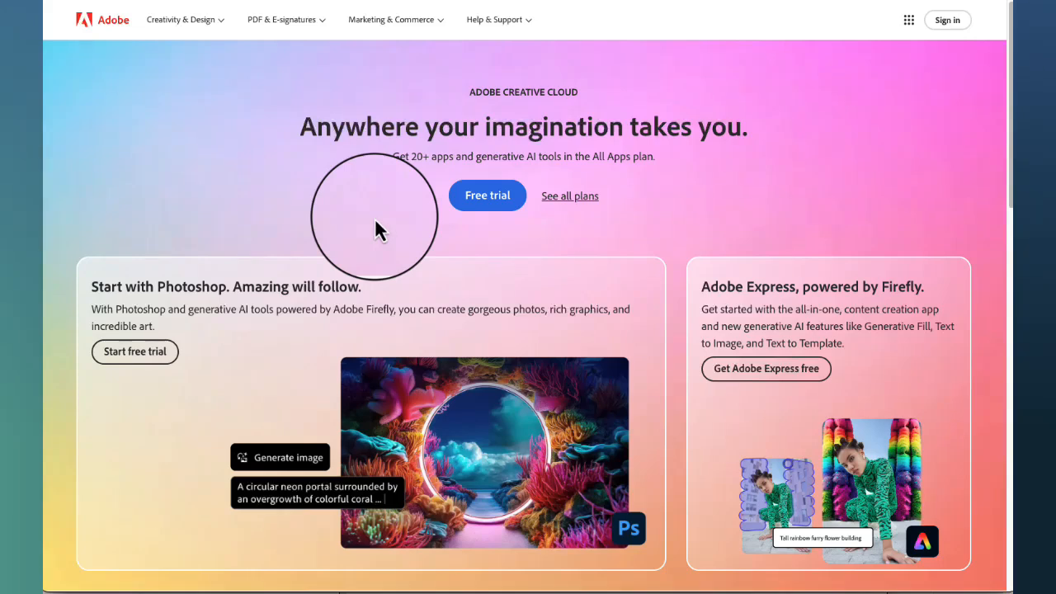
{"action": "mouse_move", "coordinate": [650, 257]}
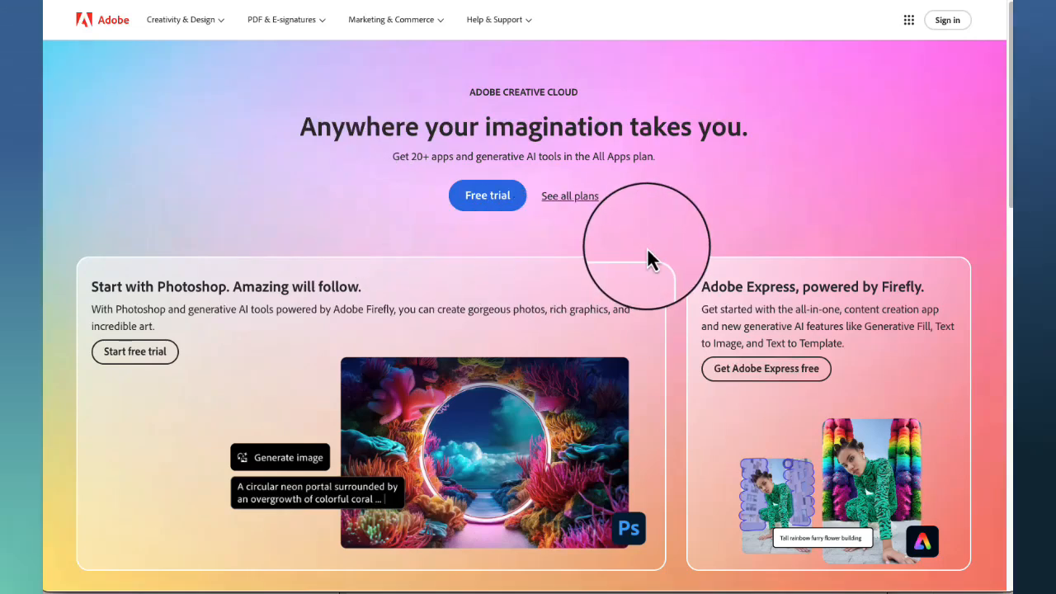
{"action": "mouse_move", "coordinate": [878, 49]}
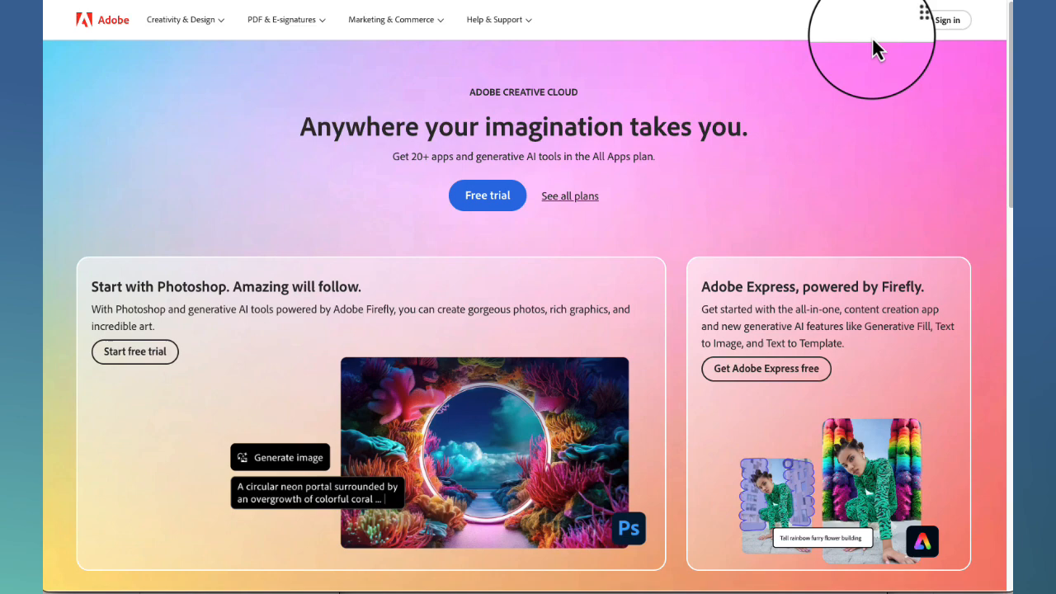
{"action": "mouse_move", "coordinate": [944, 20]}
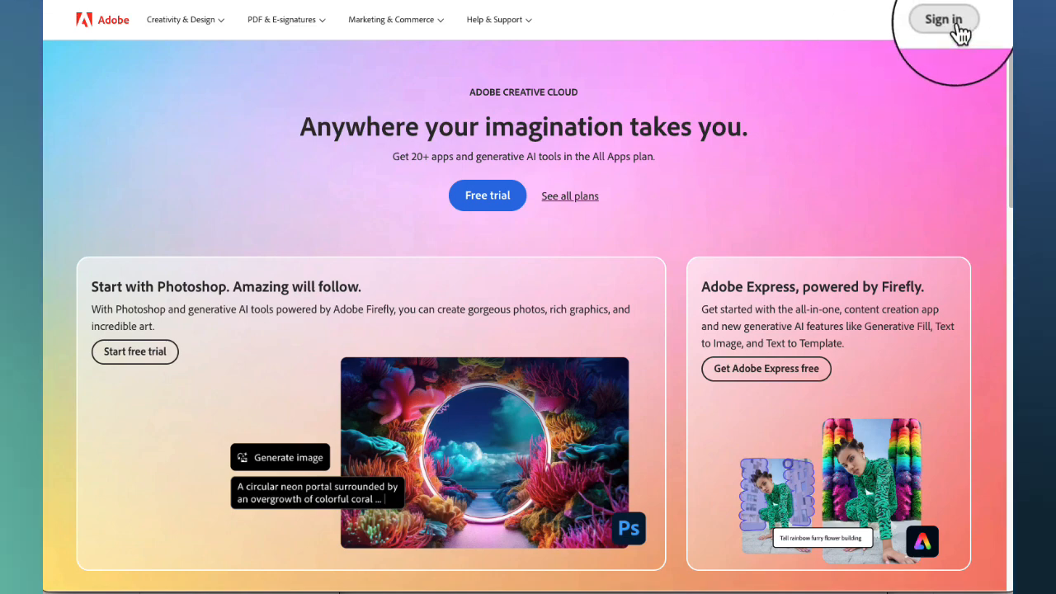
- Go to the Adobe account sign-in page from adobe.com
{"action": "left_click", "coordinate": [944, 18]}
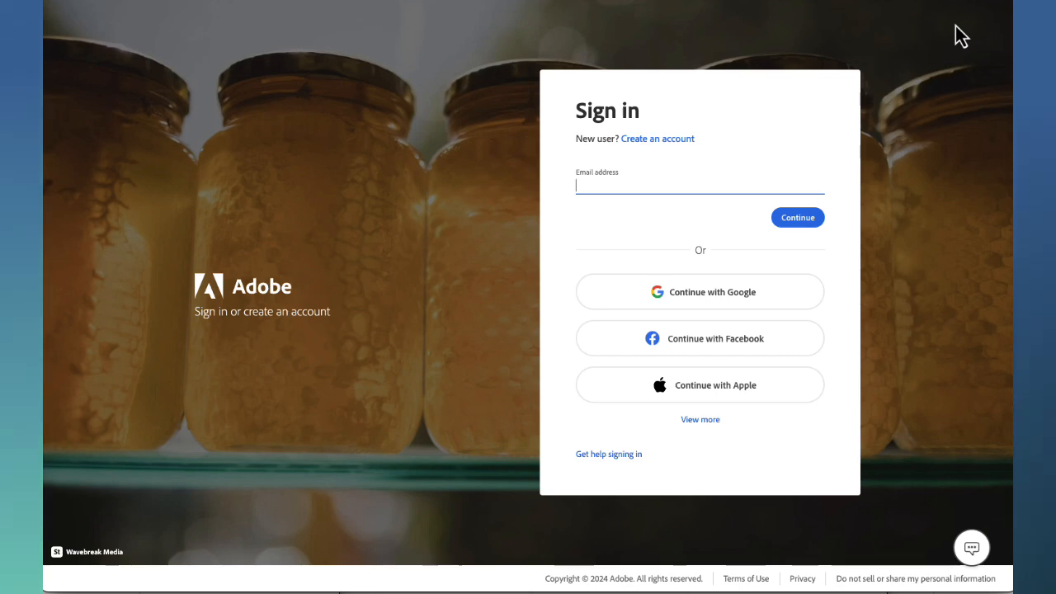
{"action": "mouse_move", "coordinate": [950, 39]}
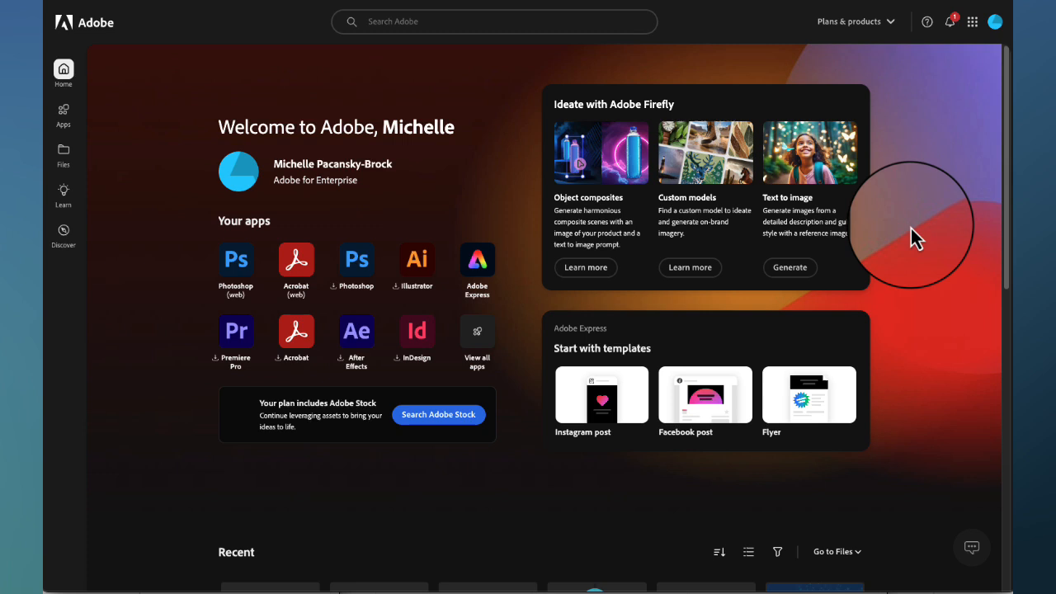
{"action": "mouse_move", "coordinate": [947, 155]}
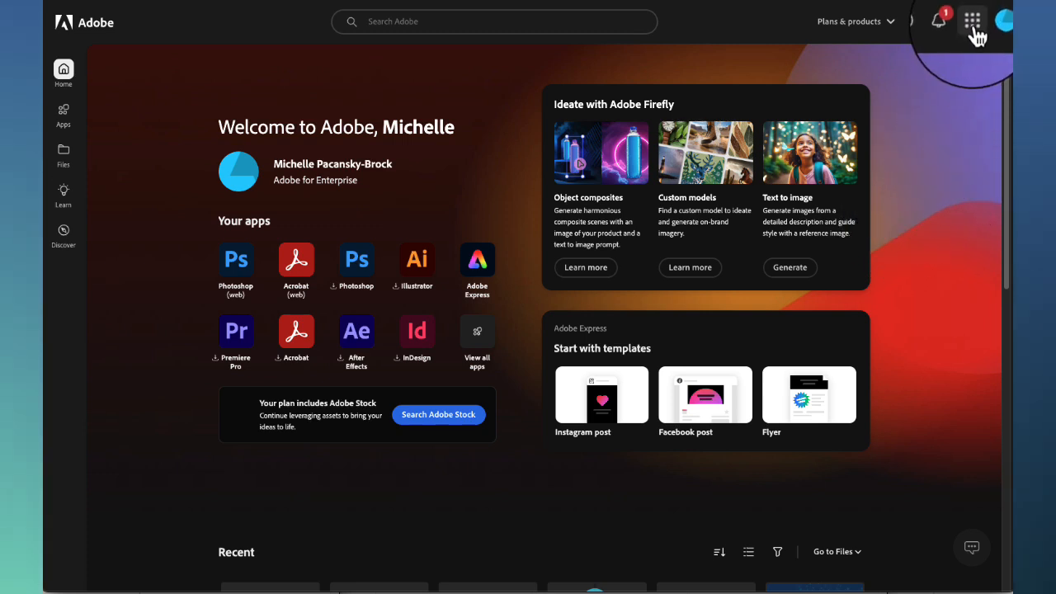
- Launch Adobe Express from the Creative Cloud apps grid
{"action": "left_click", "coordinate": [973, 21]}
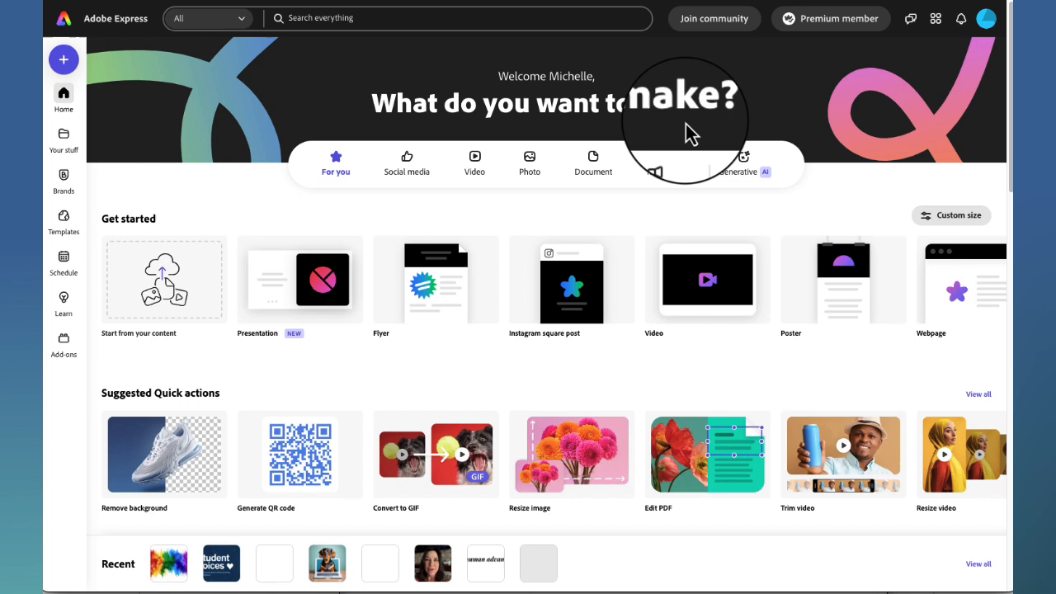
{"action": "mouse_move", "coordinate": [206, 107]}
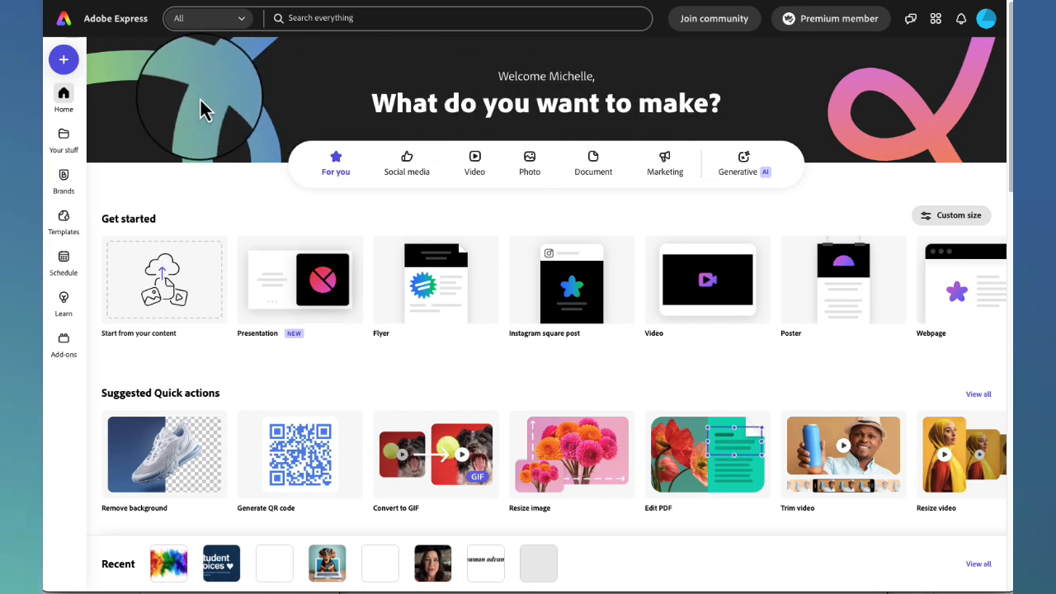
{"action": "mouse_move", "coordinate": [63, 59]}
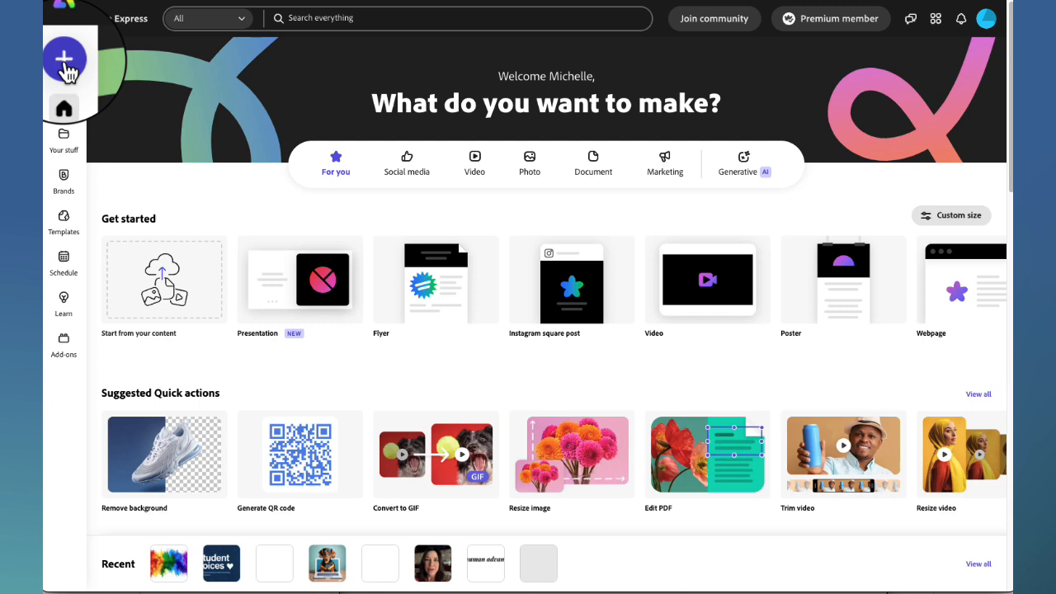
- Create a new blank Webpage project from the Create list
{"action": "left_click", "coordinate": [63, 59]}
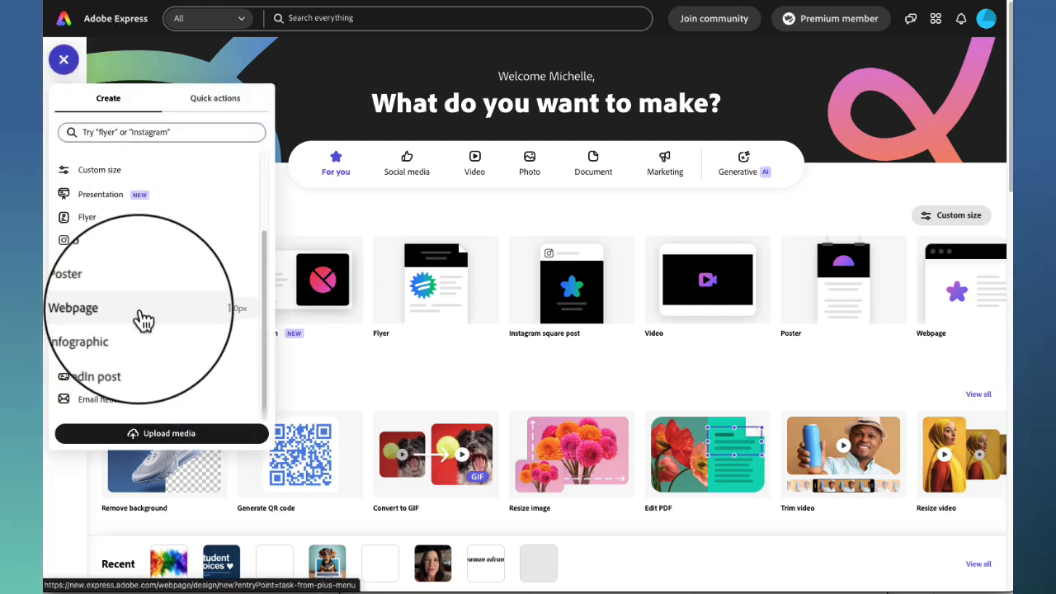
{"action": "left_click", "coordinate": [73, 308]}
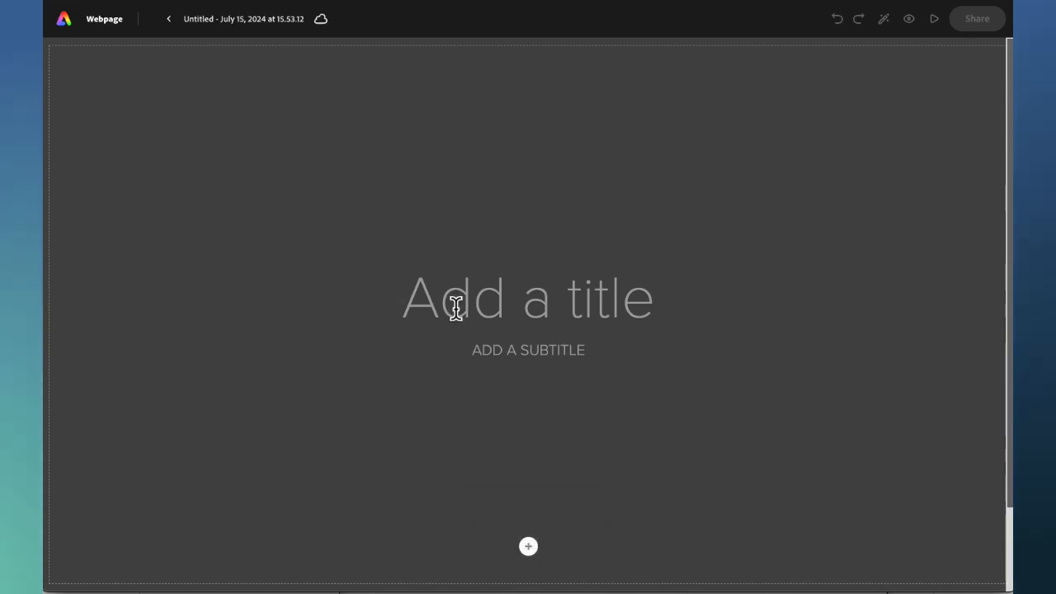
- Set the webpage title to 'My Humanizing Reflections'
{"action": "type", "text": "My Humanizing Reflections"}
{"action": "type", "text": "YOUR NAME"}
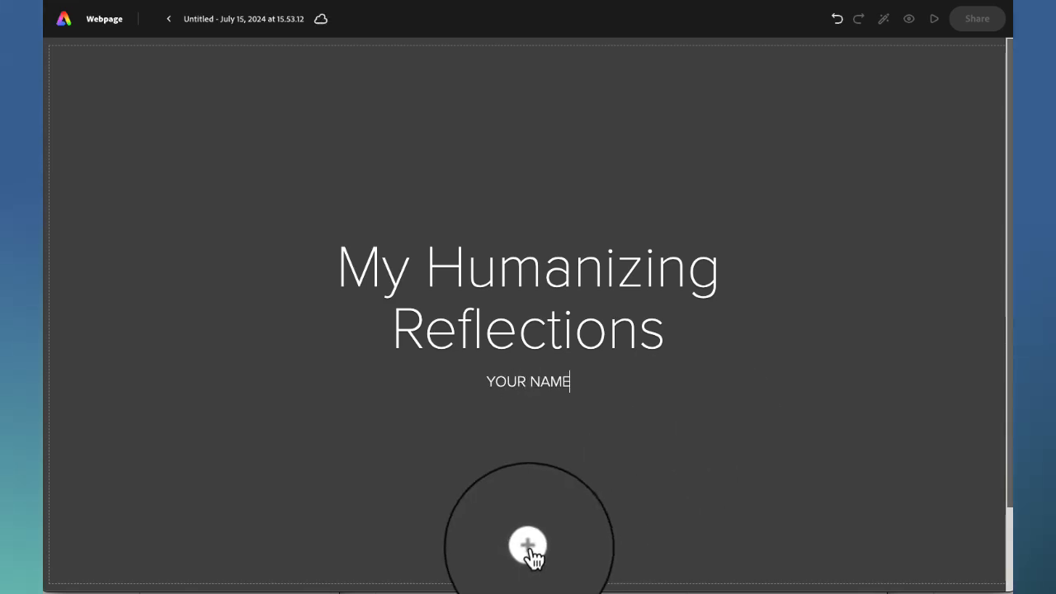
- Add a Photo block below the title and browse the stock photo categories
{"action": "left_click", "coordinate": [528, 548]}
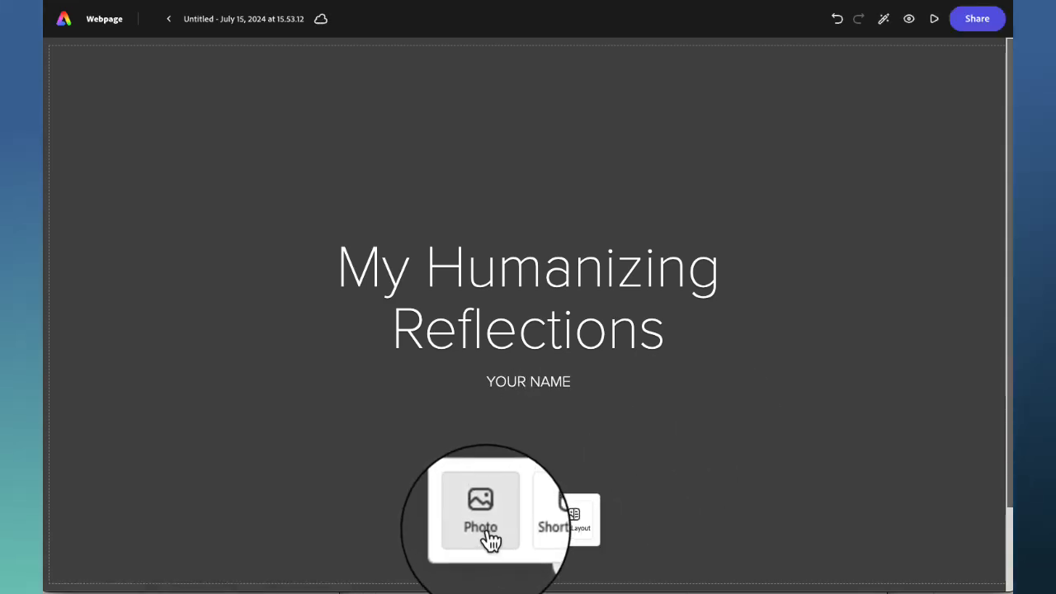
{"action": "left_click", "coordinate": [482, 511]}
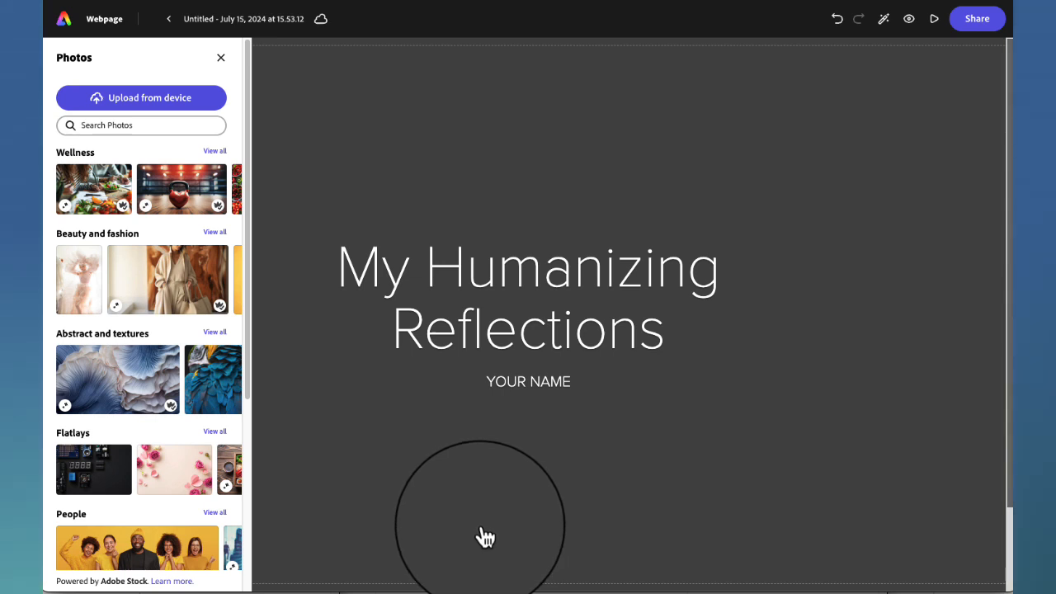
{"action": "left_click_drag", "start_coordinate": [485, 538], "coordinate": [462, 501]}
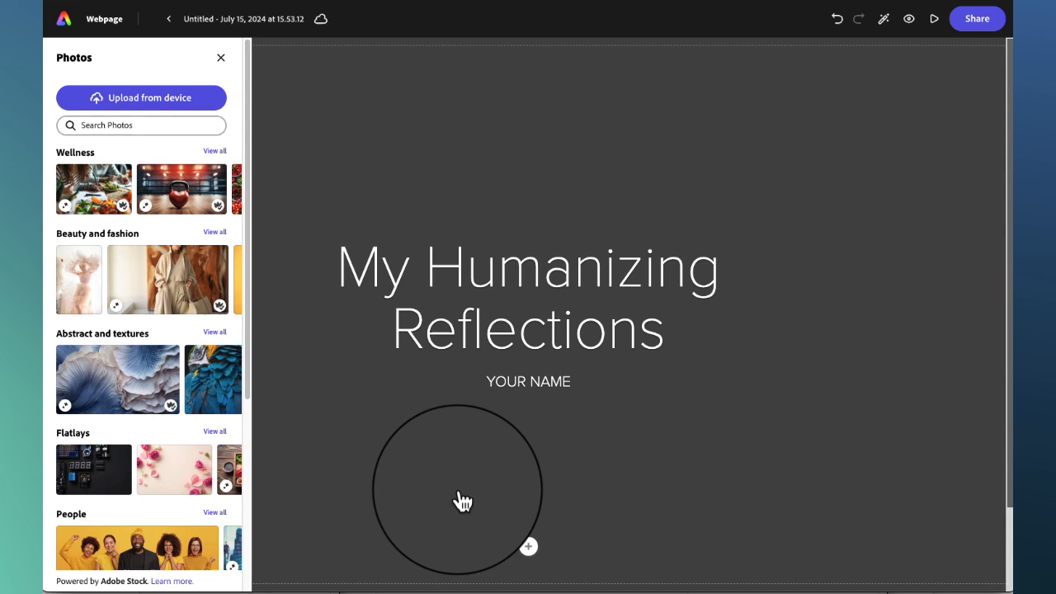
{"action": "left_click_drag", "start_coordinate": [462, 501], "coordinate": [386, 495]}
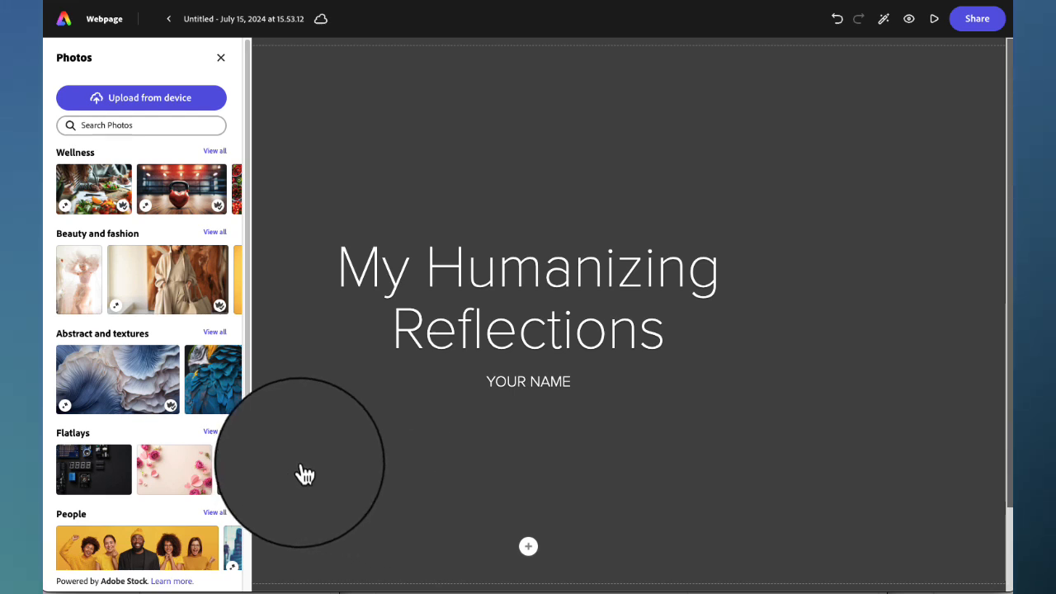
{"action": "mouse_move", "coordinate": [173, 416]}
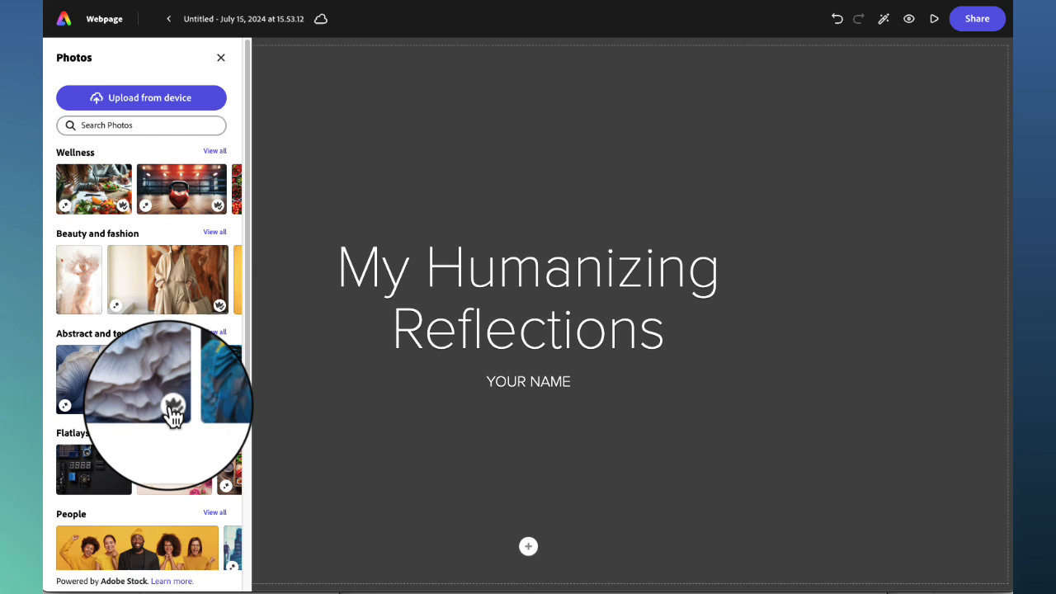
{"action": "mouse_move", "coordinate": [173, 459]}
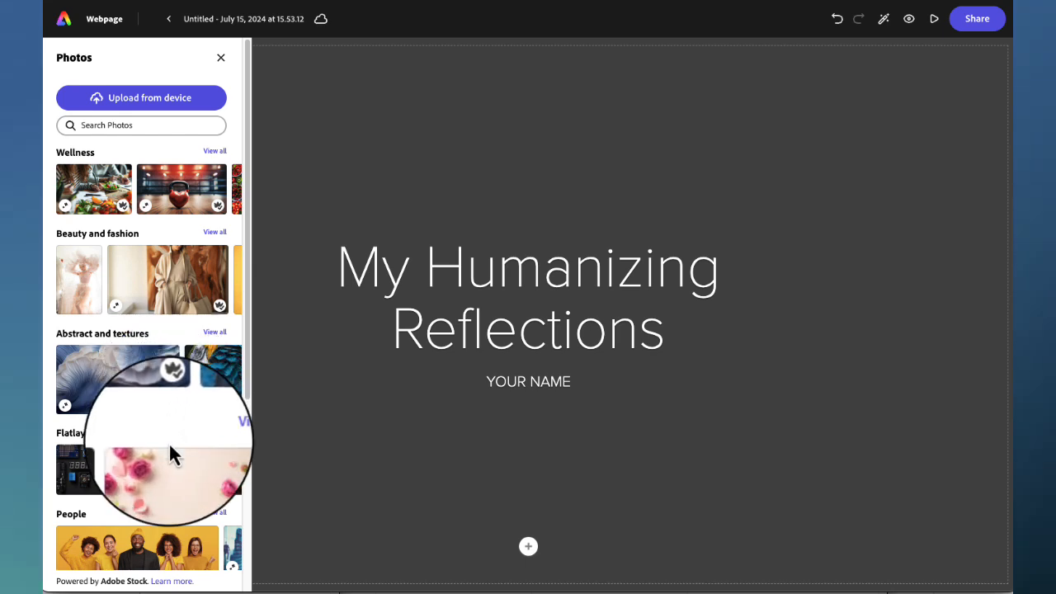
{"action": "mouse_move", "coordinate": [168, 310]}
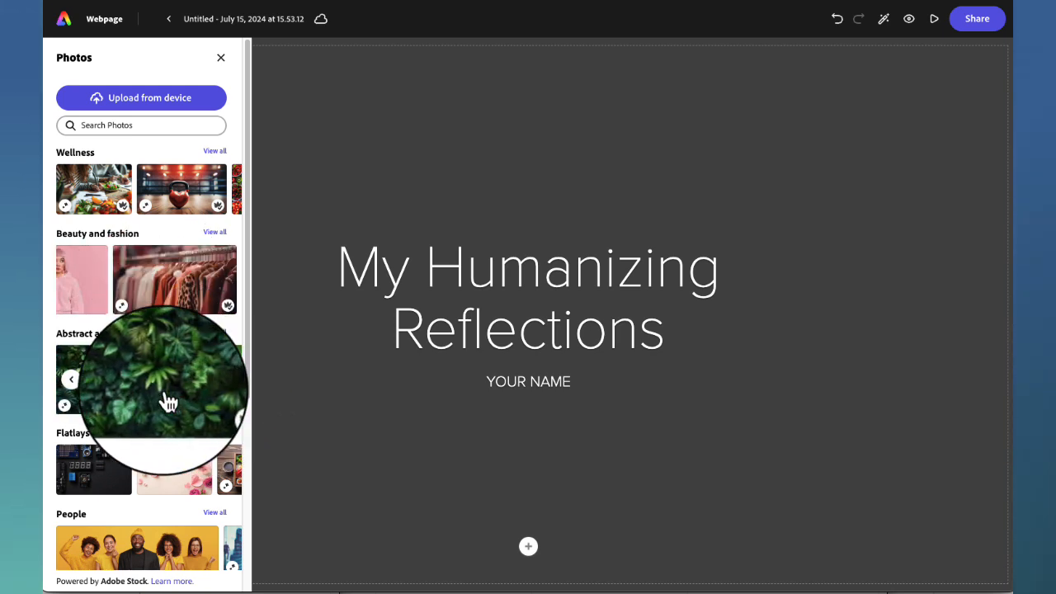
- Search stock photos for 'rainbow' and set the paint-burst image as the title background
{"action": "left_click", "coordinate": [142, 125]}
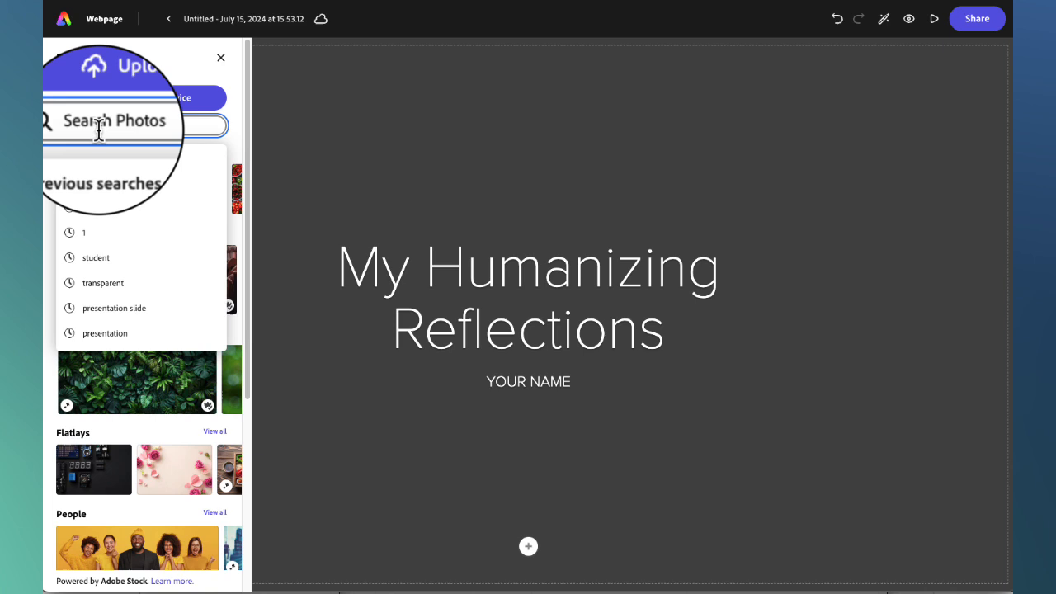
{"action": "type", "text": "rainbow"}
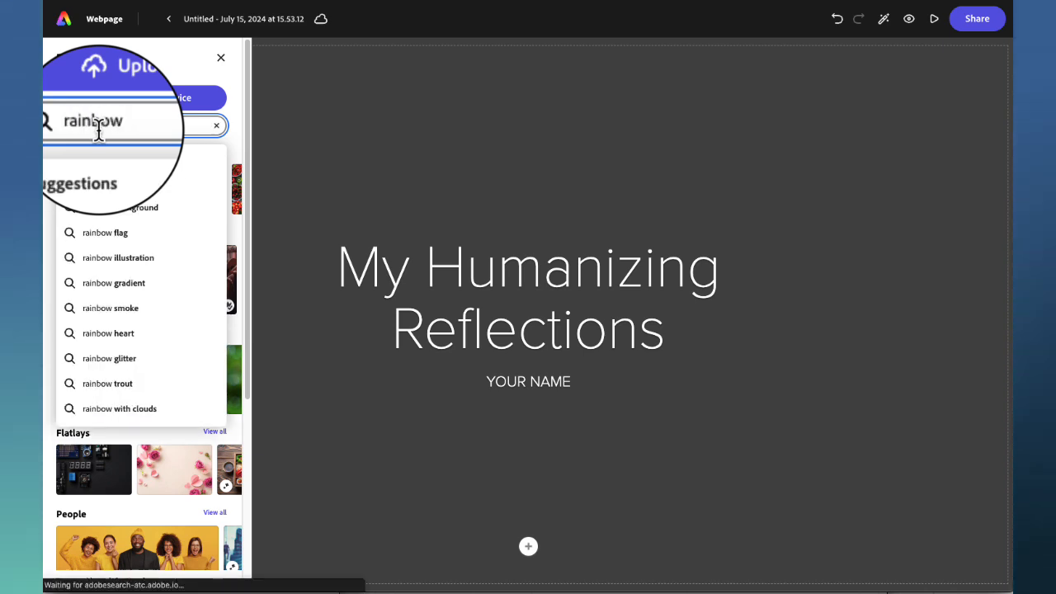
{"action": "key", "text": "Return"}
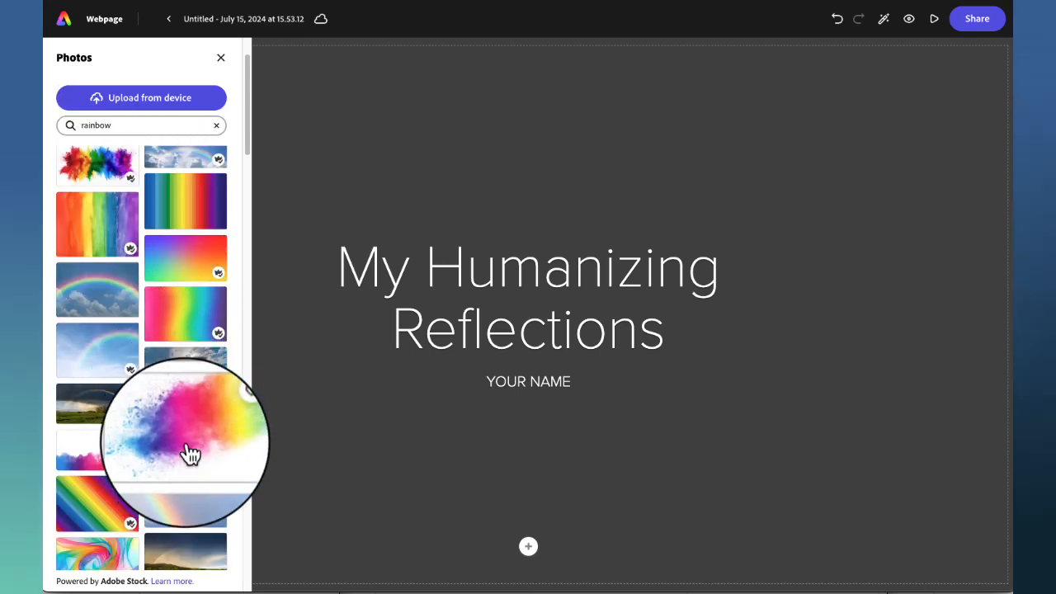
{"action": "left_click", "coordinate": [189, 442]}
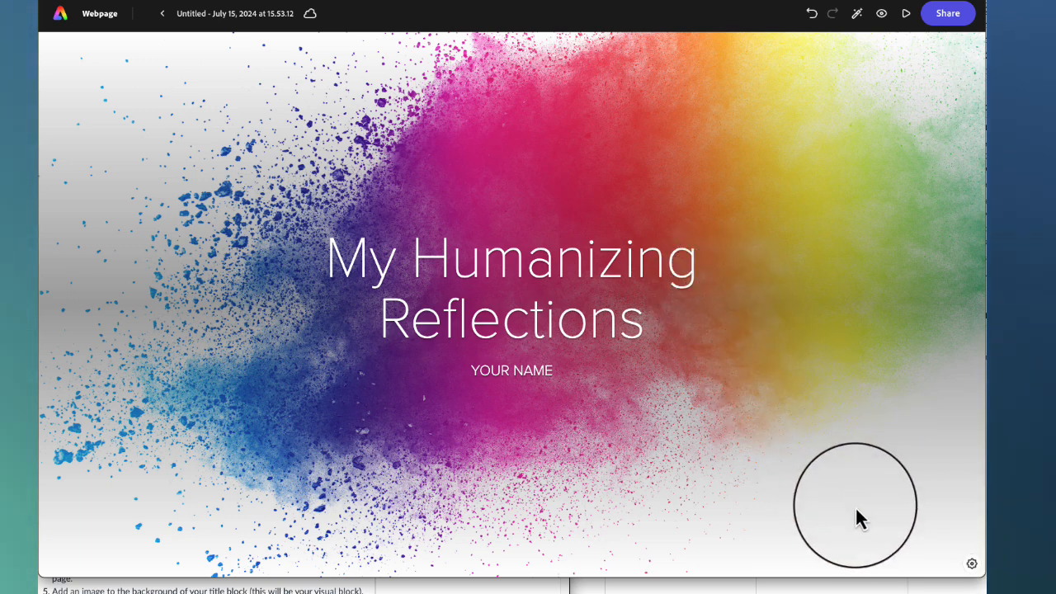
{"action": "mouse_move", "coordinate": [927, 581]}
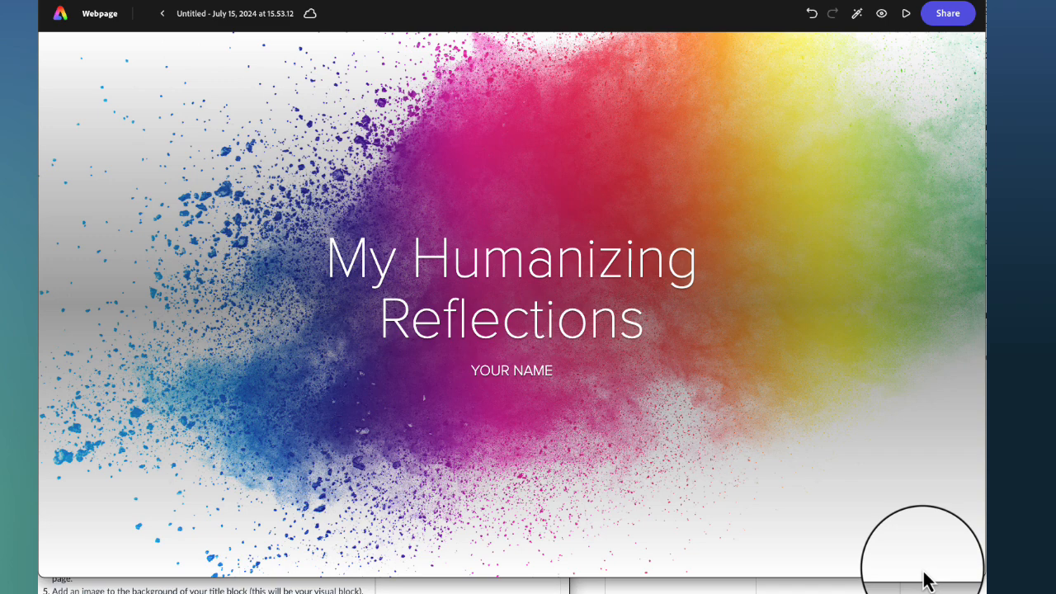
{"action": "mouse_move", "coordinate": [941, 575]}
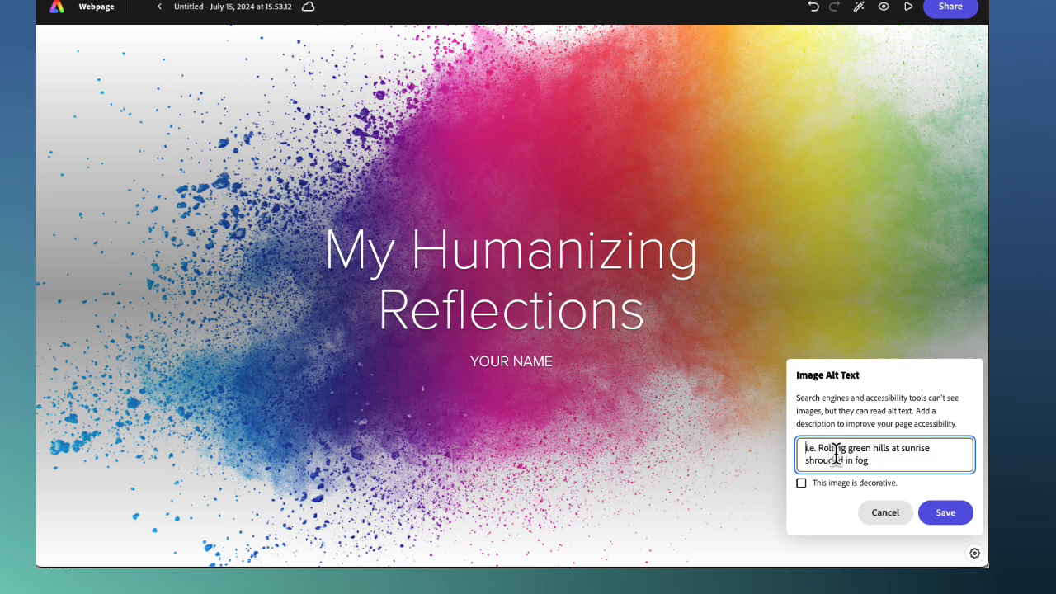
- Save alt text describing the image as a burst of bright colours representing feelings about learning
{"action": "type", "text": "A burst of bright colors"}
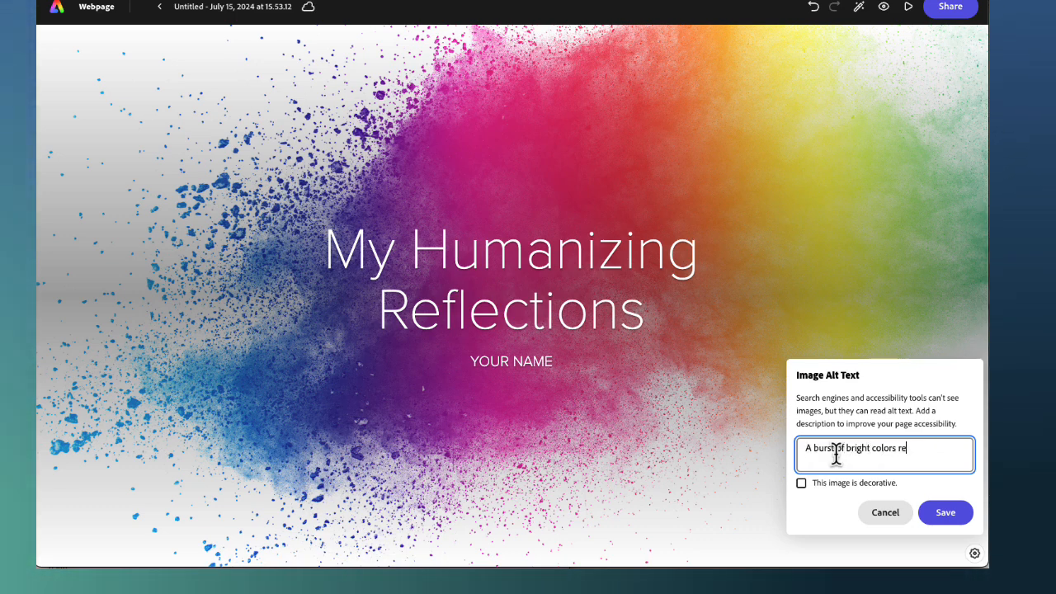
{"action": "type", "text": "representing the wa"}
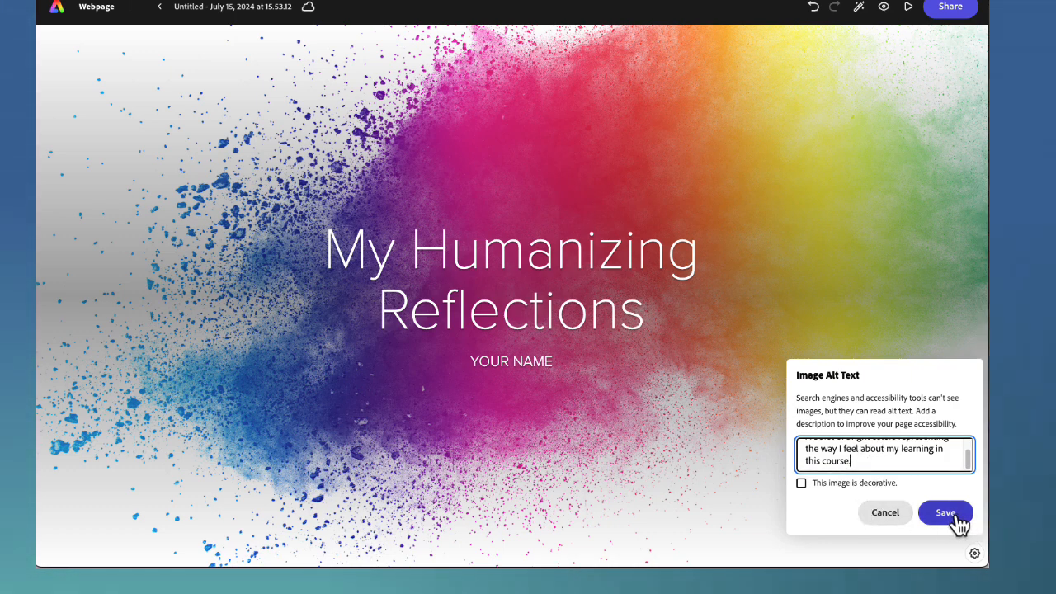
{"action": "left_click", "coordinate": [946, 512]}
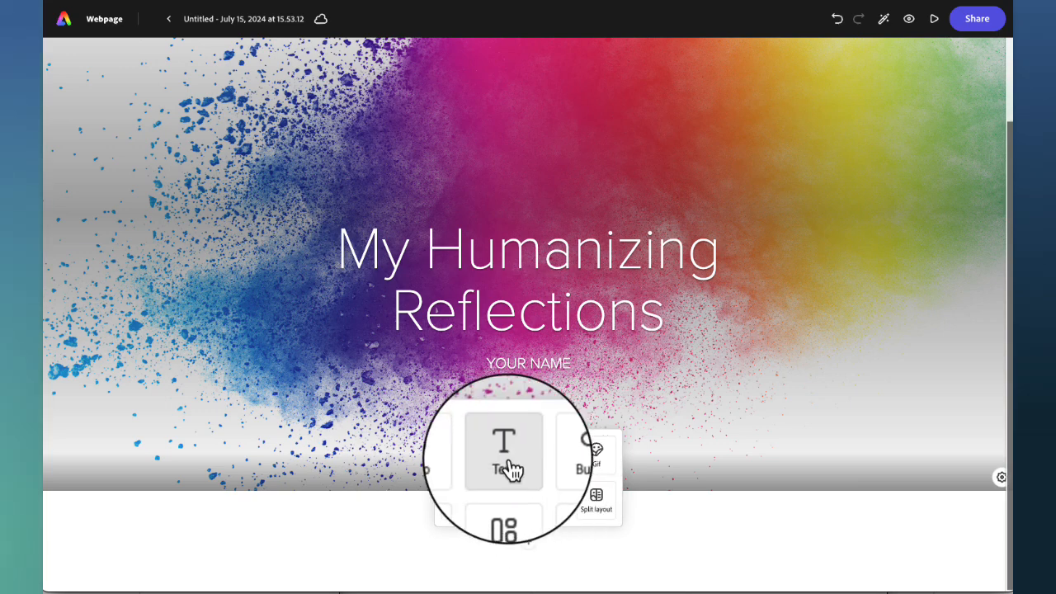
- Add a text block under the title reading 'Begin to write your reflections here.'
{"action": "left_click", "coordinate": [503, 446]}
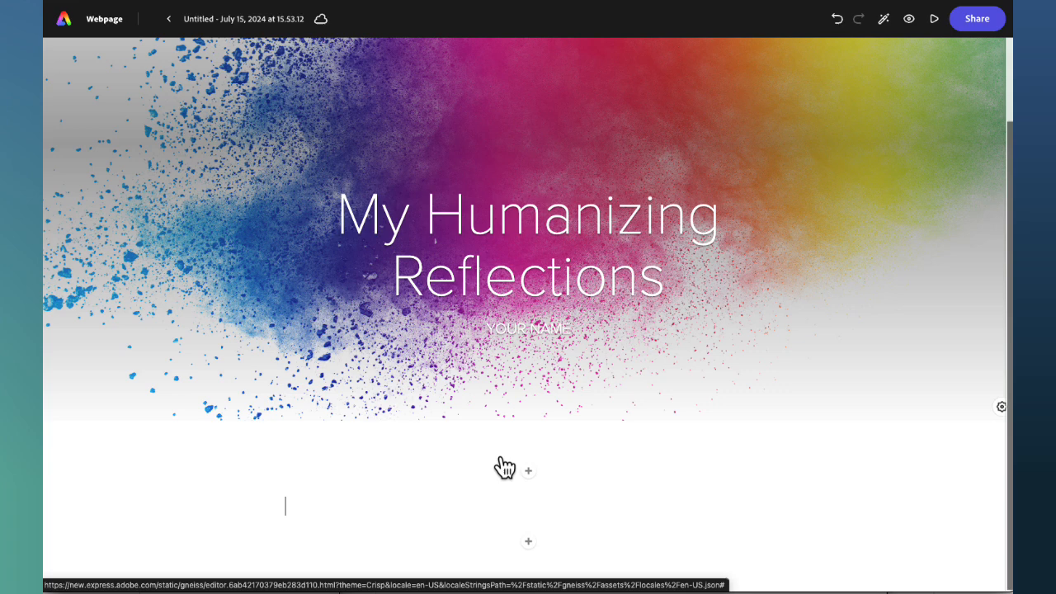
{"action": "type", "text": "Begin to write your reflections here."}
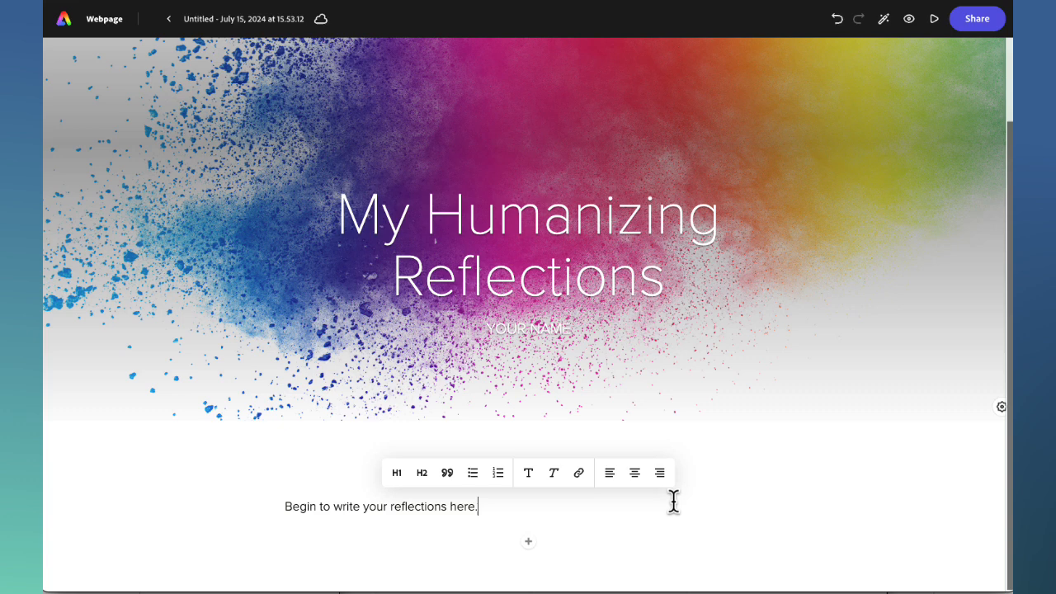
{"action": "mouse_move", "coordinate": [472, 471]}
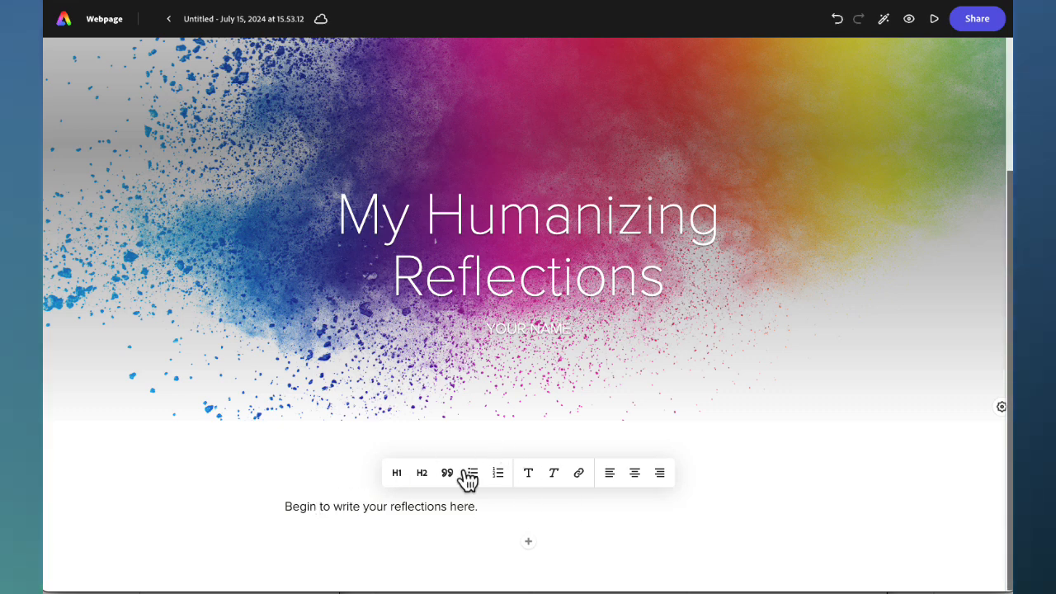
{"action": "mouse_move", "coordinate": [910, 195]}
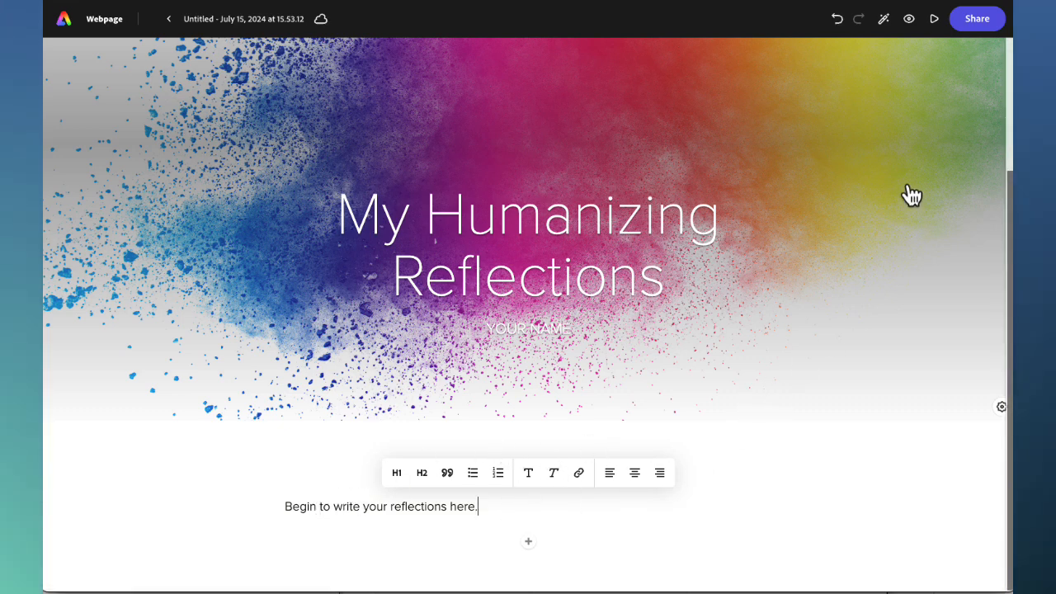
{"action": "mouse_move", "coordinate": [976, 18]}
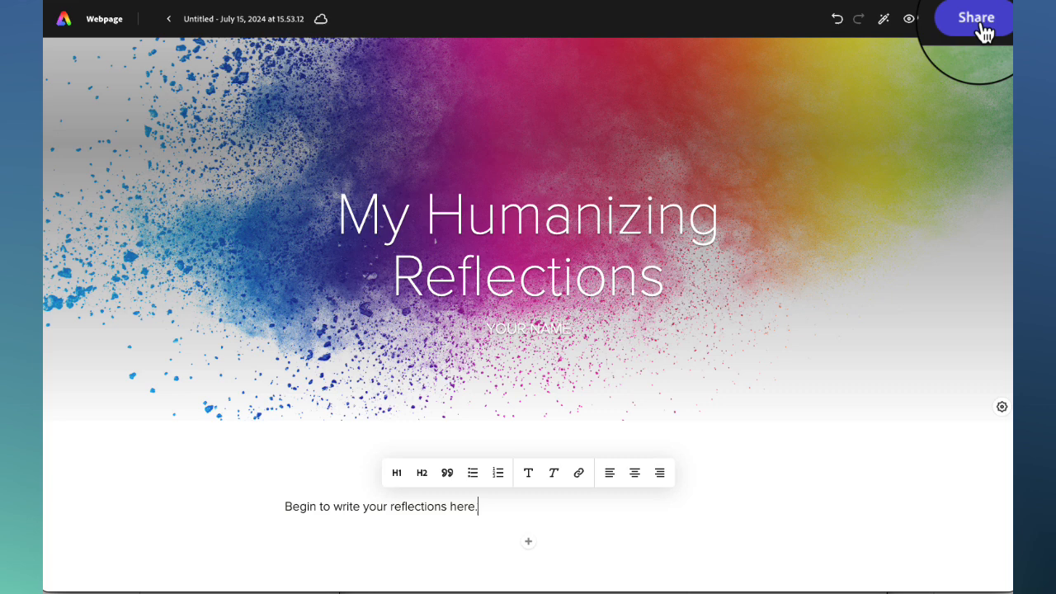
- Publish to the web as 'MPB's Humanizing Reflections' and create its share link
{"action": "left_click", "coordinate": [974, 17]}
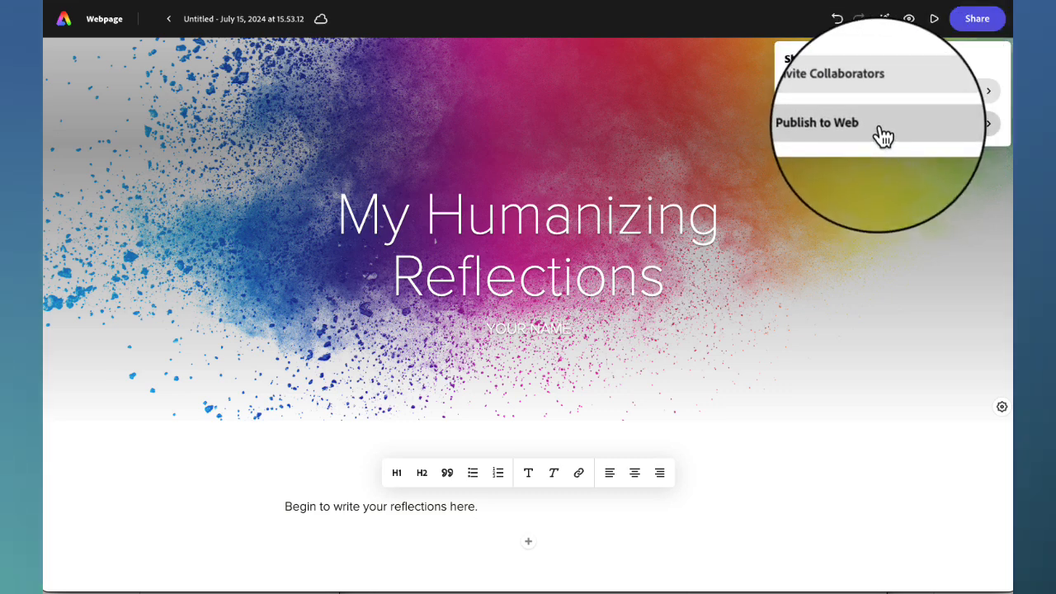
{"action": "left_click", "coordinate": [815, 123]}
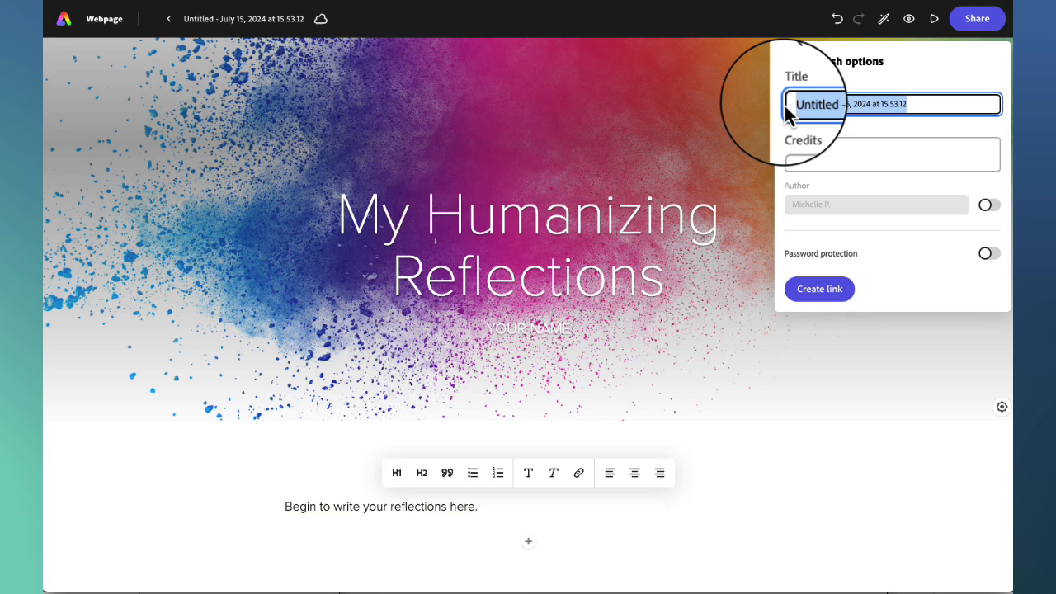
{"action": "type", "text": "MPB"}
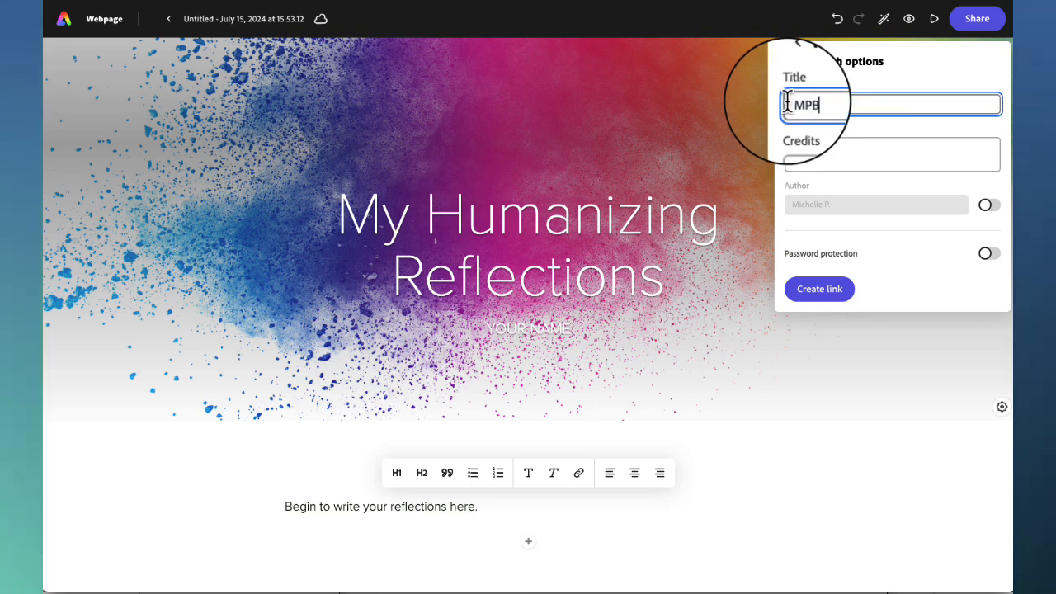
{"action": "type", "text": "'s Humanizing Reflections"}
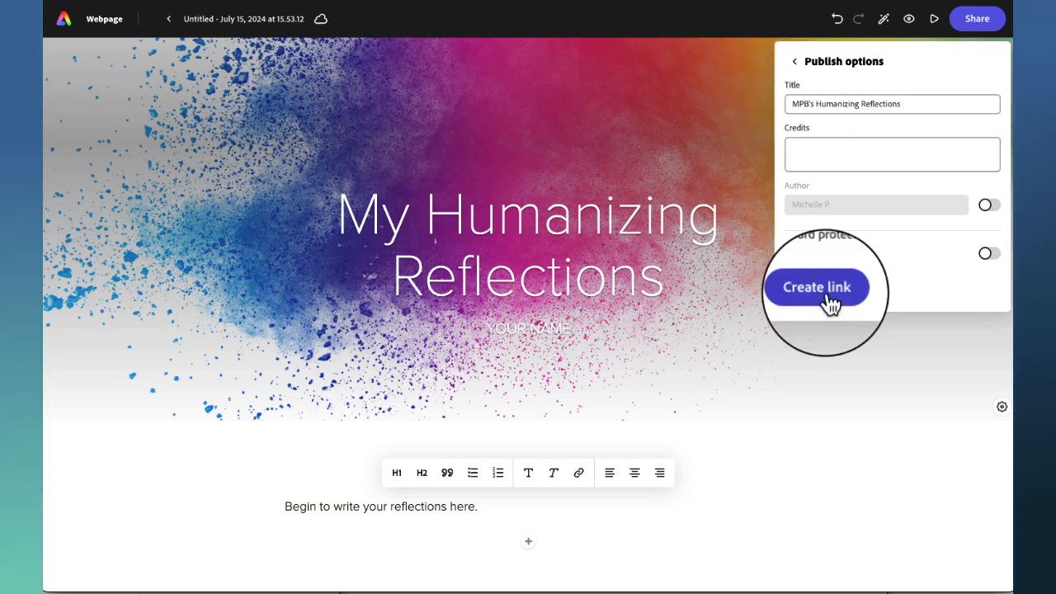
{"action": "left_click", "coordinate": [815, 287]}
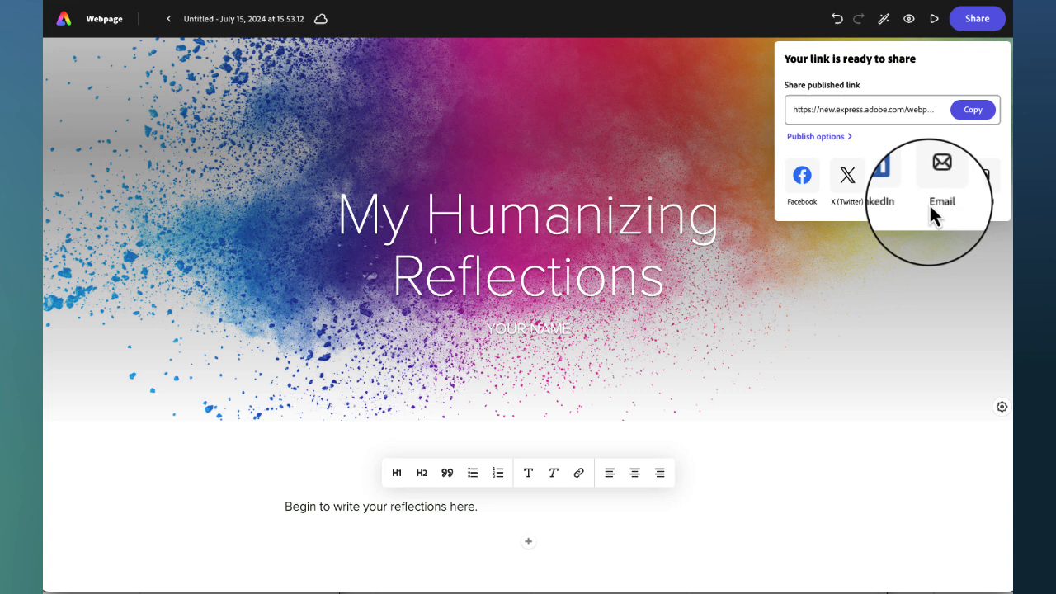